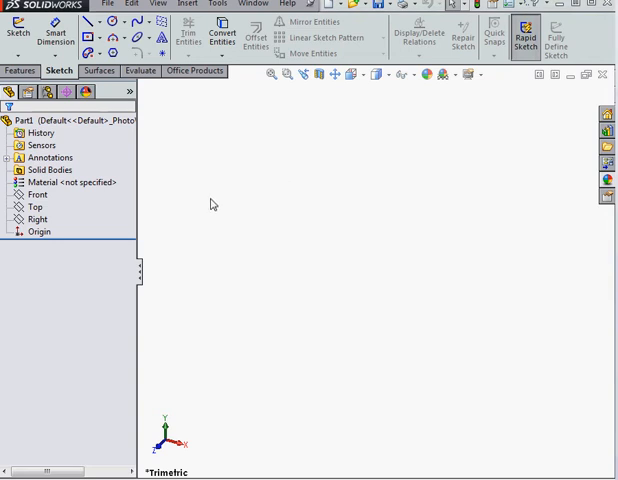
# Start a sketch on the Top plane and draw connected lines for the path.
pyautogui.rightClick(36, 195)
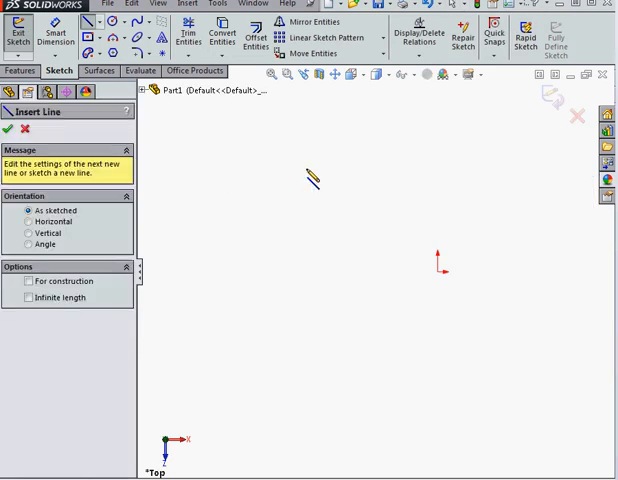
pyautogui.moveTo(300, 165); pyautogui.dragTo(440, 225)
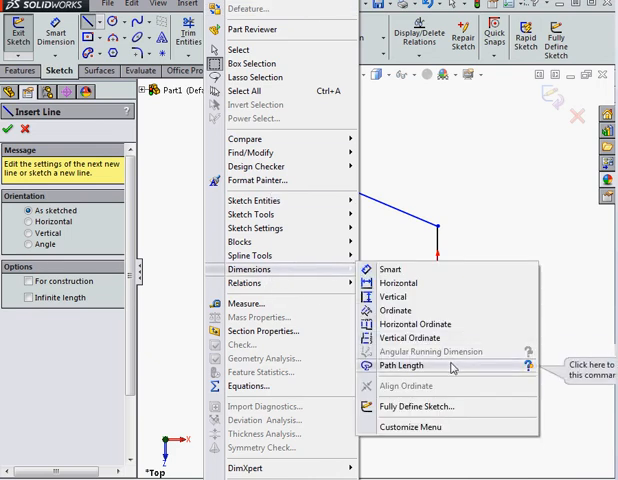
# Add a Path Length dimension over Line1, Line2 and Line3, reading 216.32.
pyautogui.click(402, 367)
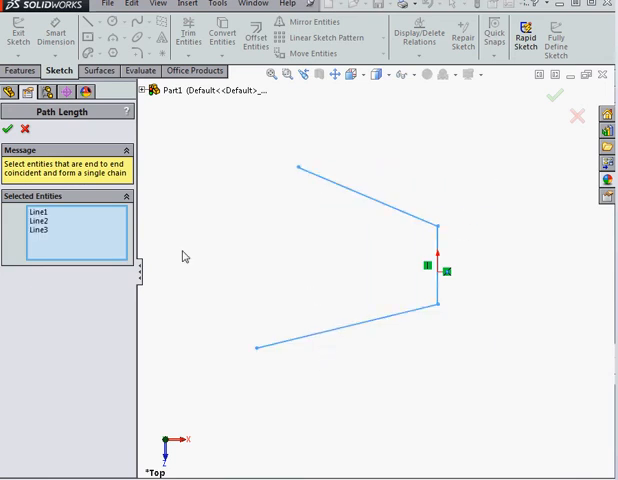
pyautogui.click(9, 130)
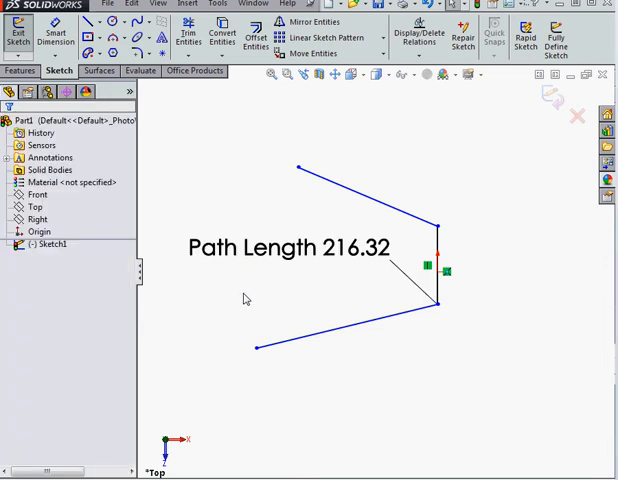
# Drag the bottom free endpoint left until the bottom line is nearly horizontal.
pyautogui.click(358, 323)
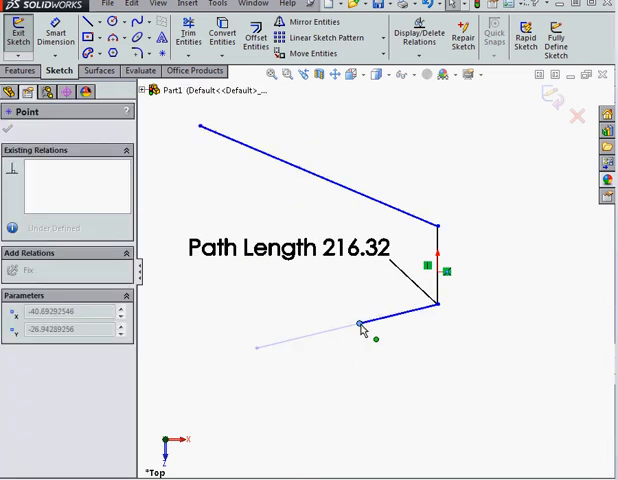
pyautogui.moveTo(358, 323); pyautogui.dragTo(290, 333)
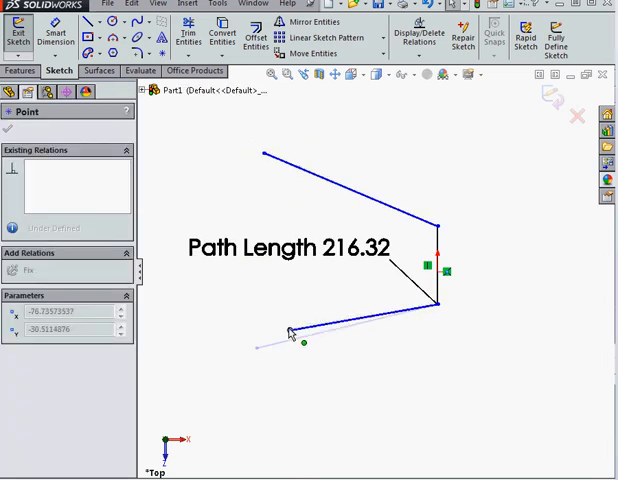
pyautogui.moveTo(290, 330); pyautogui.dragTo(270, 310)
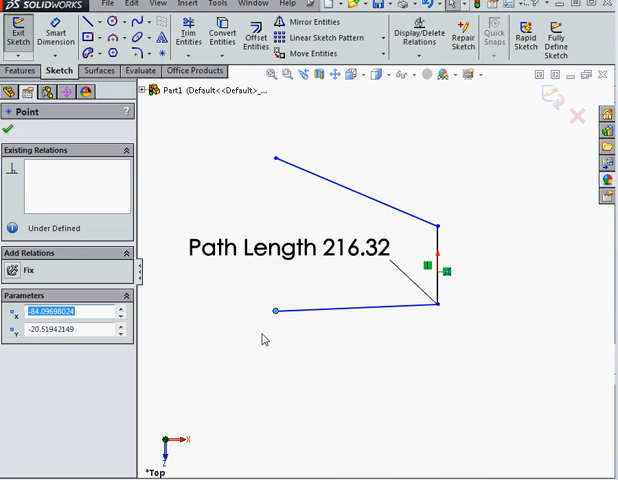
pyautogui.moveTo(250, 305)
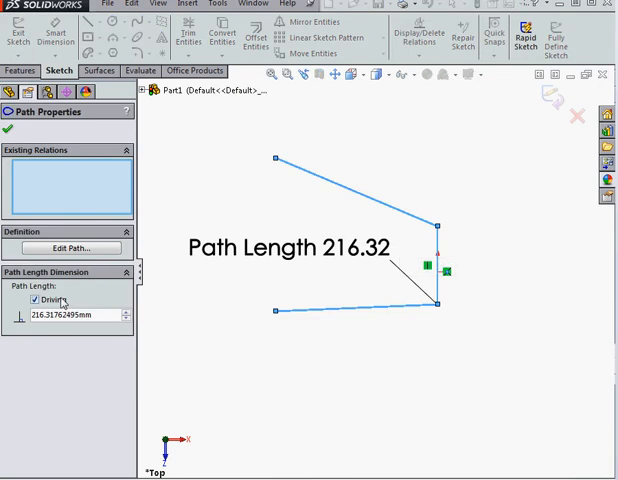
pyautogui.click(67, 247)
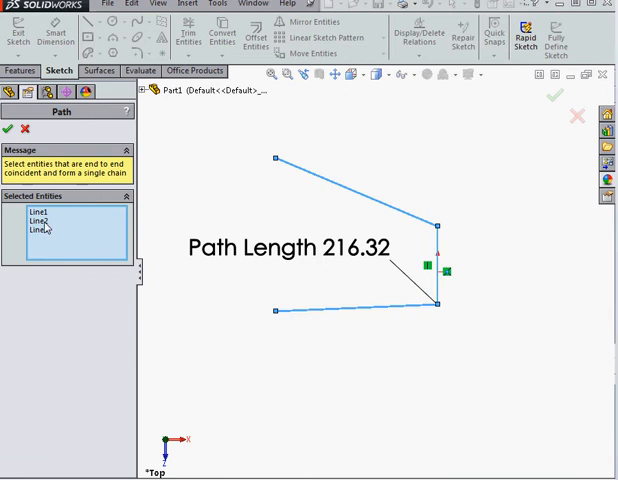
pyautogui.moveTo(50, 237)
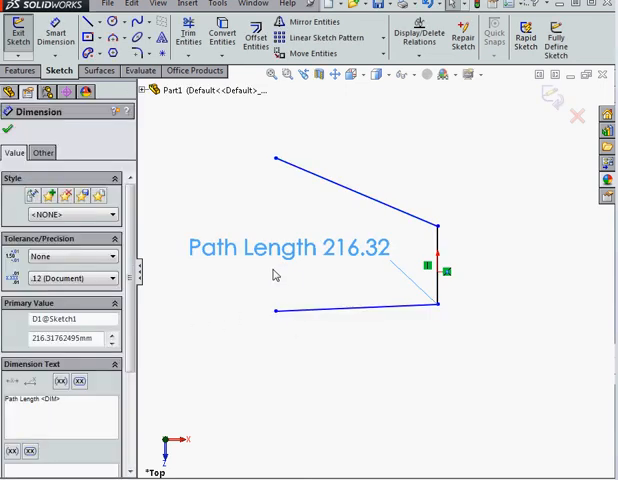
# Mark the Path Length dimension as Driven, so it reads 164.56 after shortening.
pyautogui.click(42, 152)
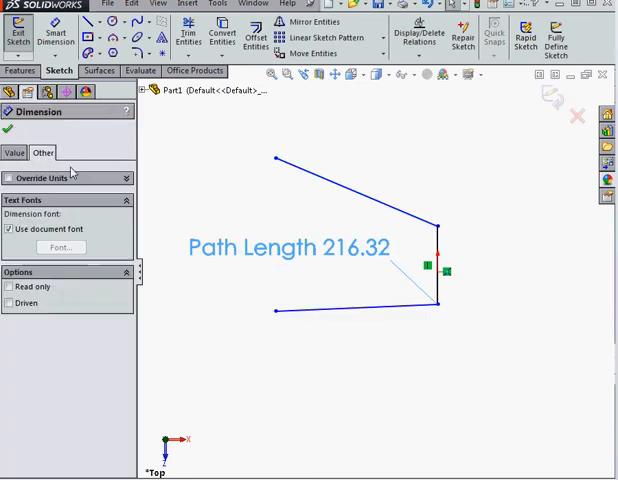
pyautogui.click(12, 303)
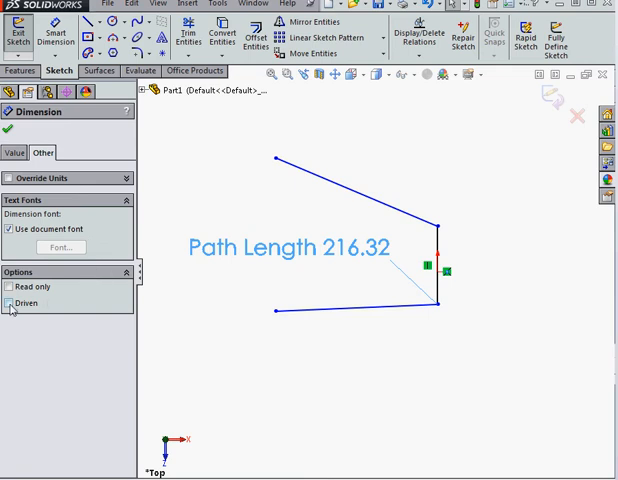
pyautogui.click(11, 303)
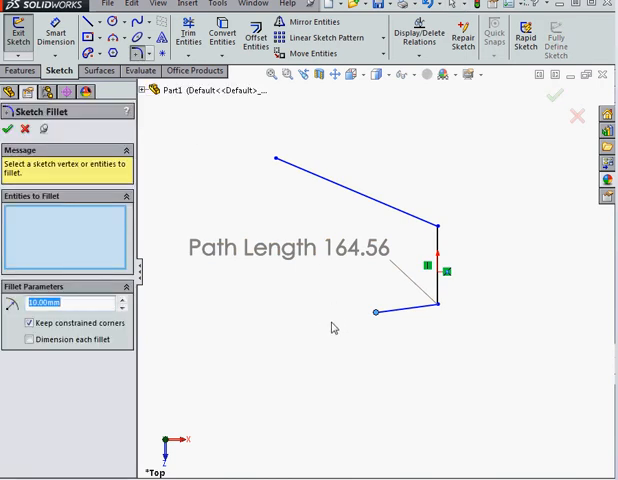
# Fillet both path corners with R20, accepting removal of the path length dimension.
pyautogui.click(432, 304)
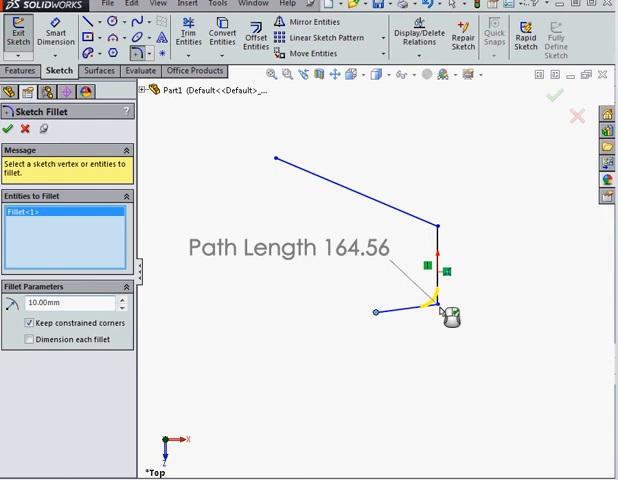
pyautogui.click(438, 238)
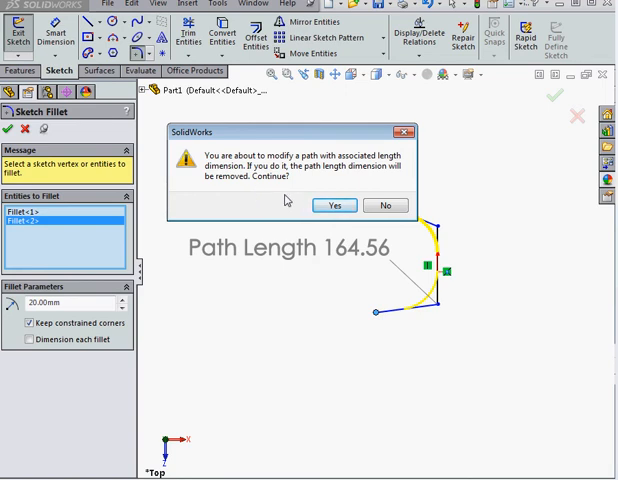
pyautogui.moveTo(286, 204)
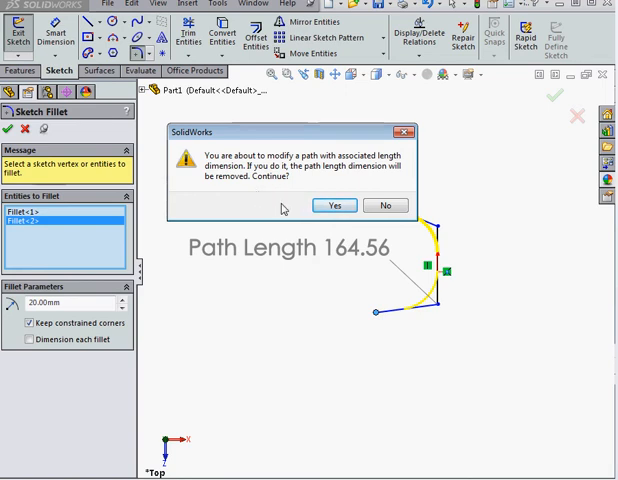
pyautogui.click(335, 205)
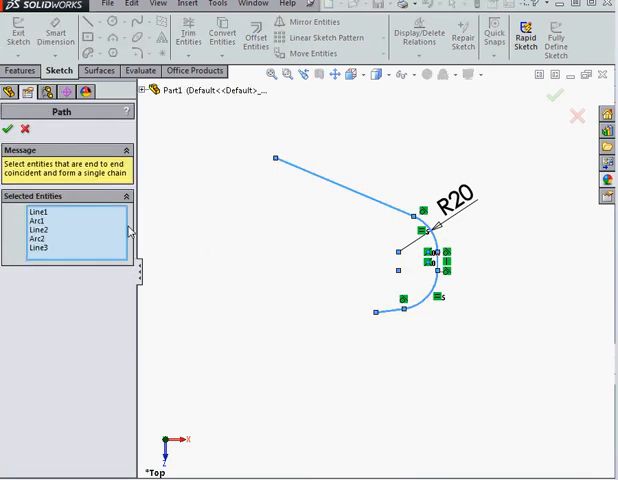
pyautogui.moveTo(40, 221)
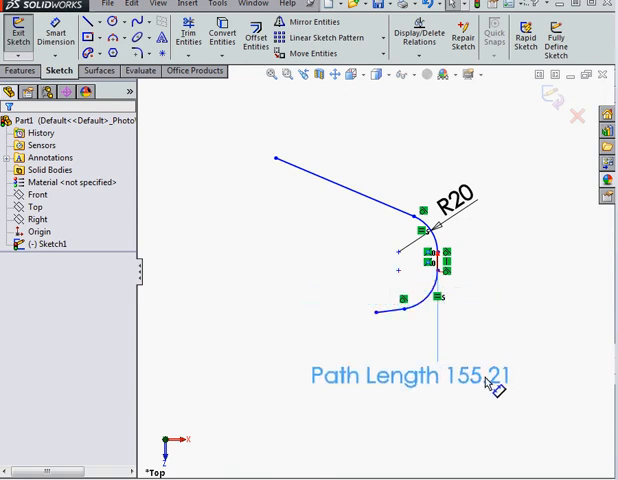
# Open properties of the 155.21 dimension, whose text reads 'Path Length <DIM>'.
pyautogui.doubleClick(400, 373)
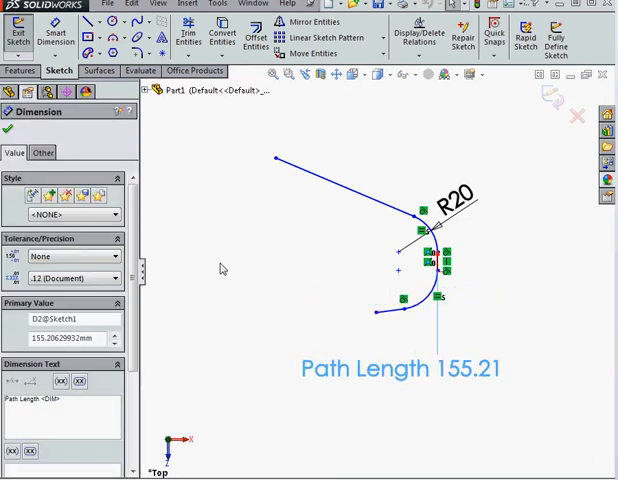
pyautogui.moveTo(222, 268)
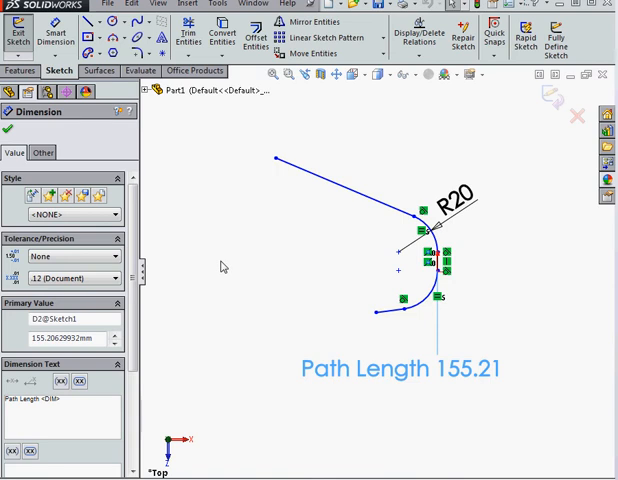
pyautogui.moveTo(220, 266)
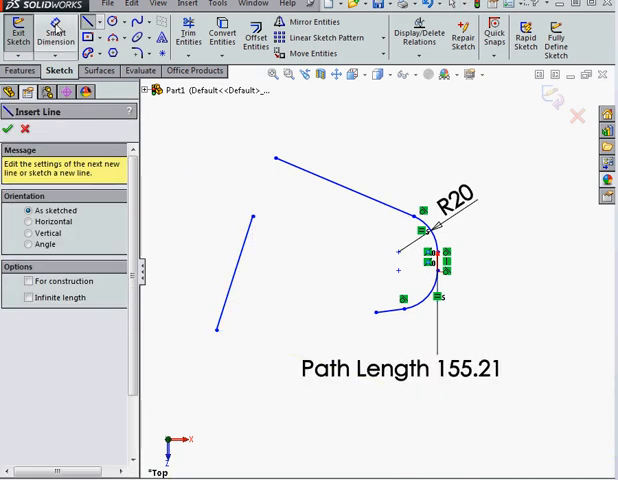
# Dimension the separate line as ="D2@Sketch1"/3 and exit the sketch.
pyautogui.click(236, 270)
pyautogui.write('="D2@Sketch1')
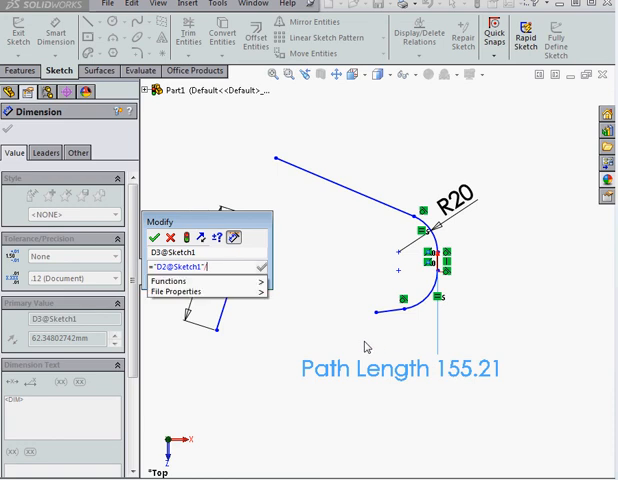
pyautogui.write('/3')
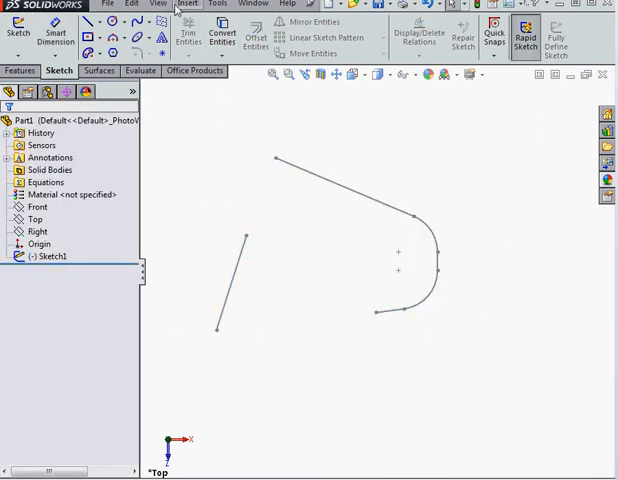
# Auto-create a design table containing D2@Sketch1 (155.2062993) for the Default configuration.
pyautogui.click(186, 3)
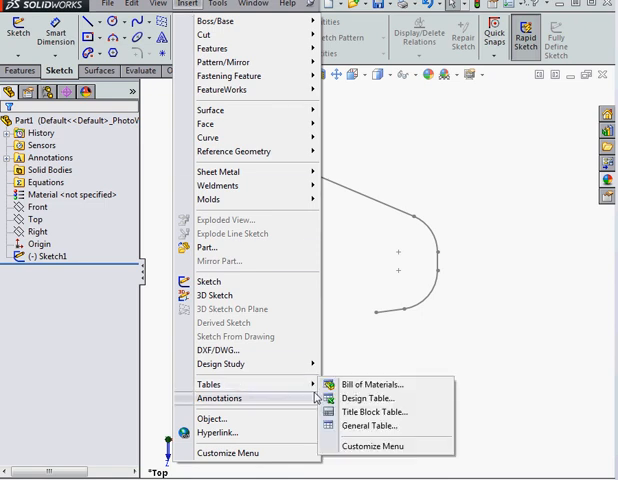
pyautogui.click(362, 397)
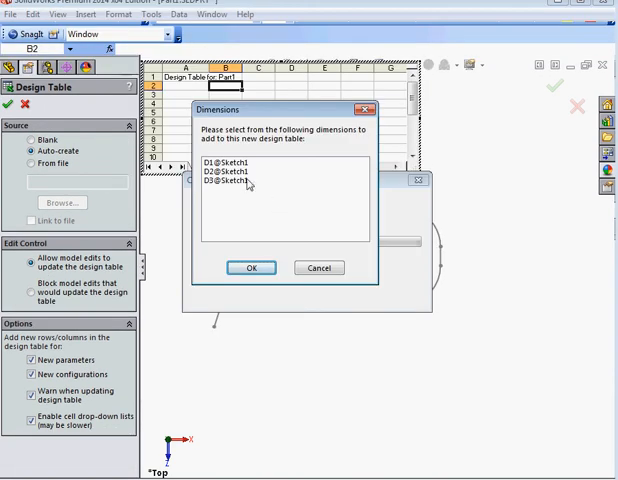
pyautogui.click(252, 267)
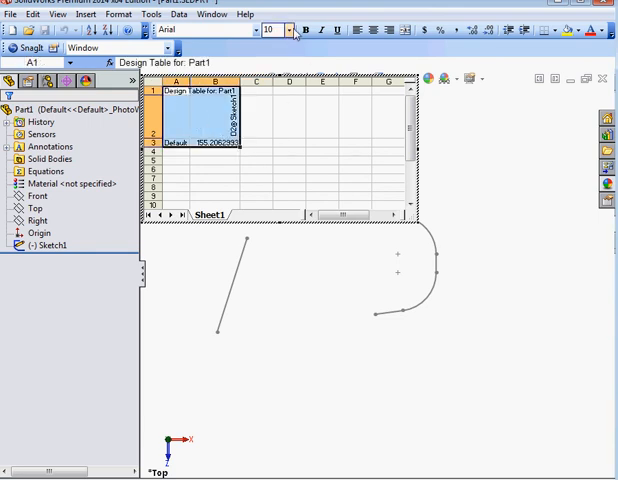
# Enter configurations 100, 120 and 140 with path length values 100, 120 and 140.
pyautogui.click(290, 29)
pyautogui.write('100')
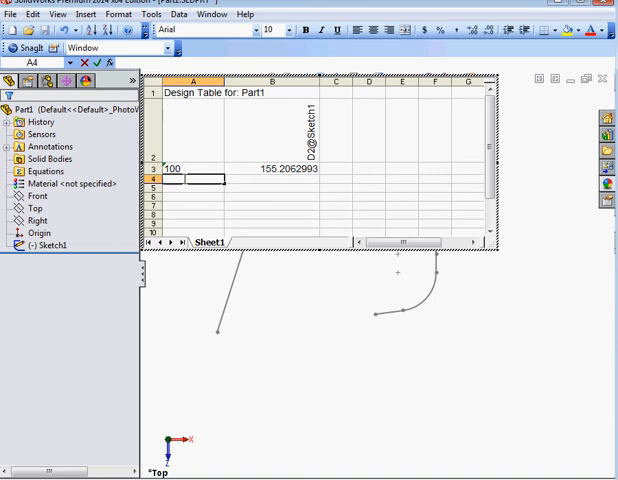
pyautogui.write('120')
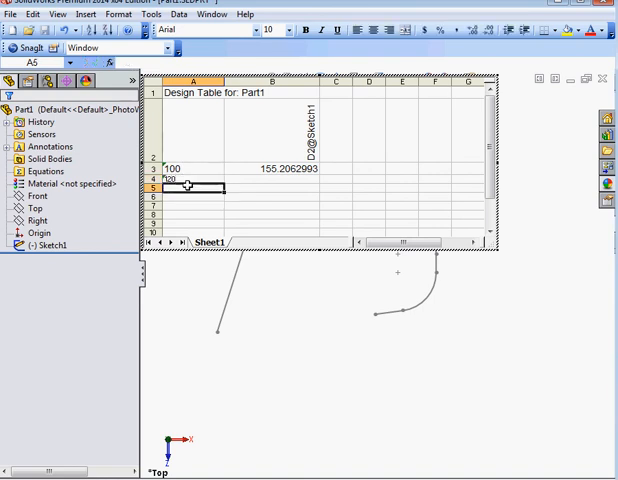
pyautogui.write('140')
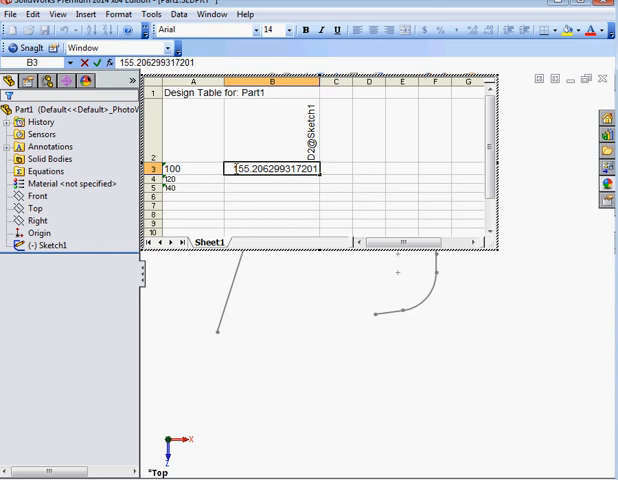
pyautogui.write('1')
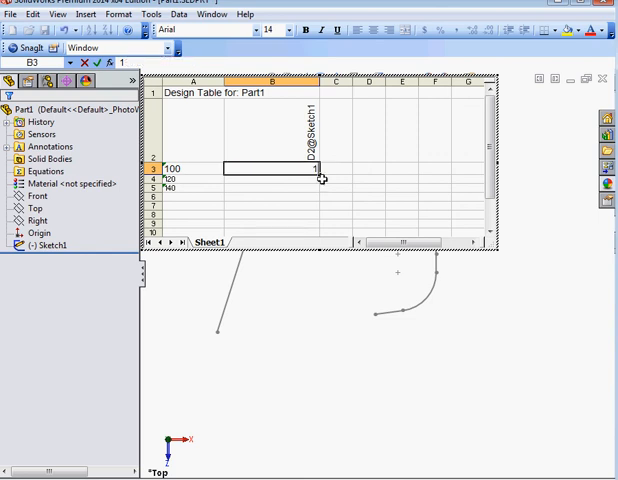
pyautogui.write('100')
pyautogui.click(272, 178)
pyautogui.write('120')
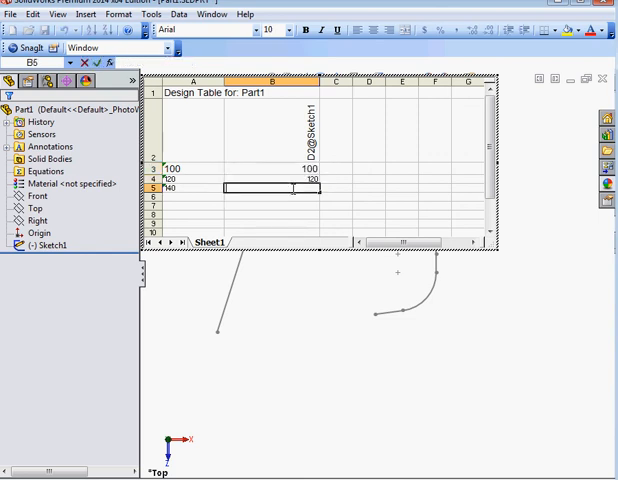
pyautogui.write('14')
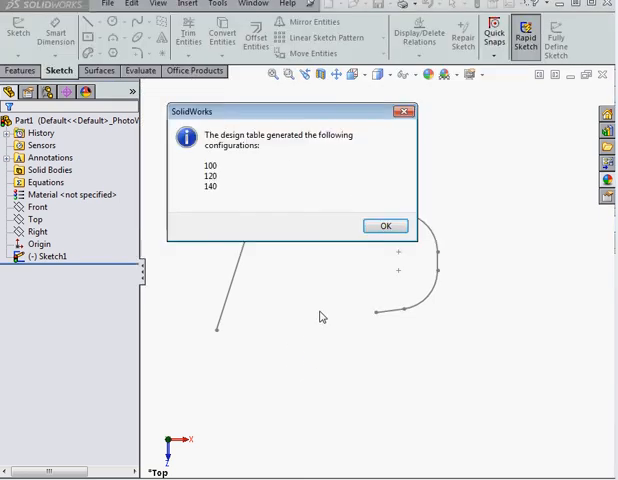
# Acknowledge the generated configurations and activate configuration 140.
pyautogui.click(385, 225)
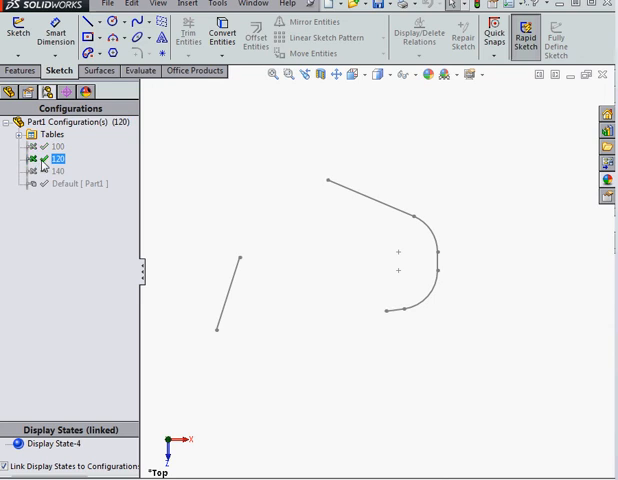
pyautogui.click(46, 171)
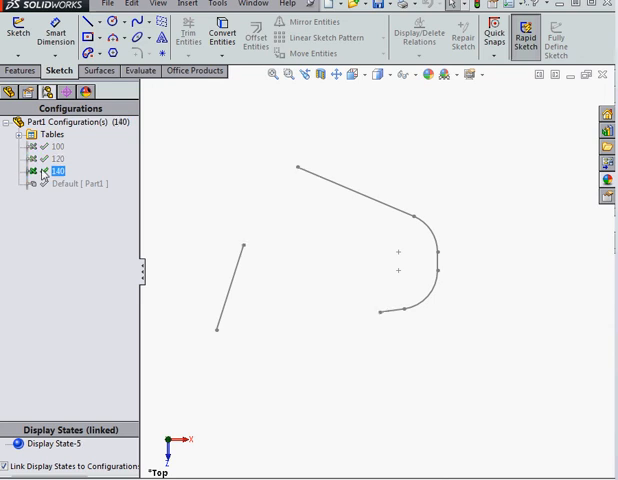